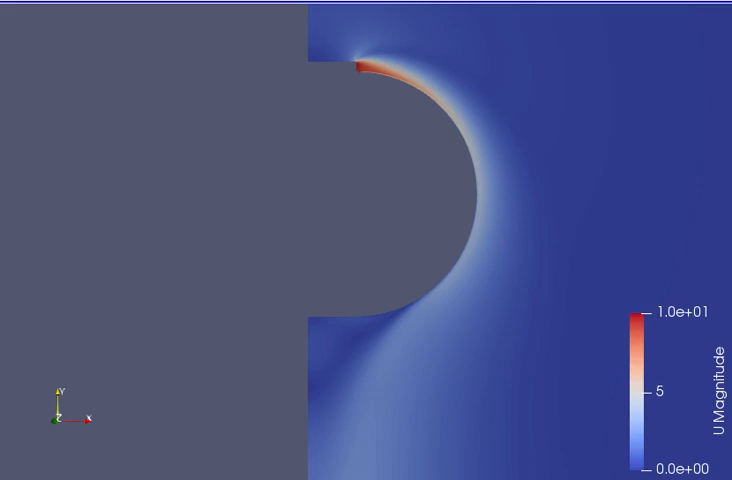
{"action": "mouse_move", "coordinate": [303, 116]}
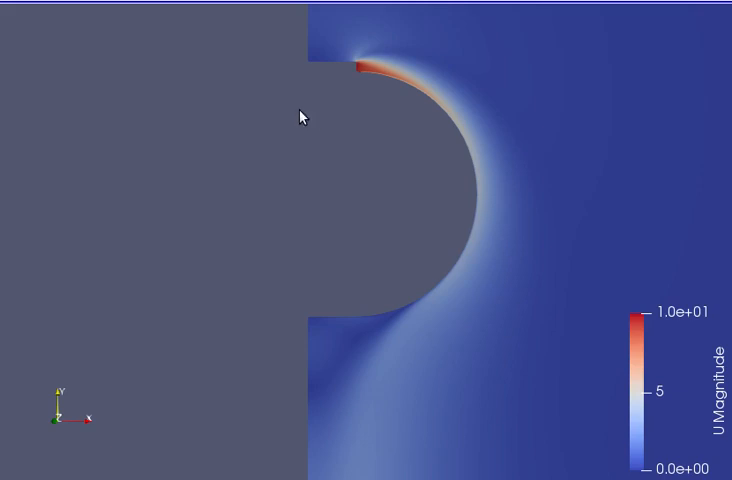
{"action": "mouse_move", "coordinate": [384, 84]}
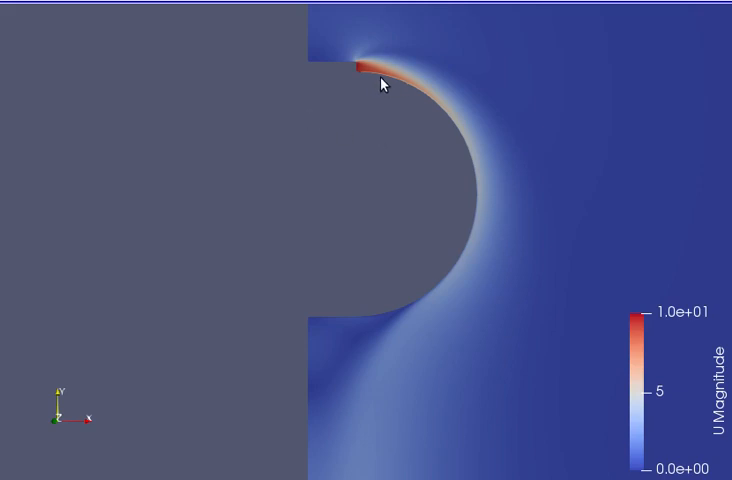
{"action": "mouse_move", "coordinate": [395, 330]}
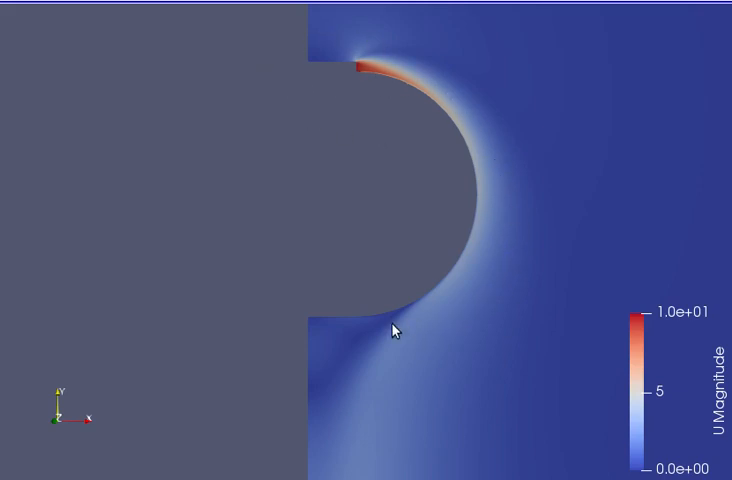
{"action": "mouse_move", "coordinate": [345, 82]}
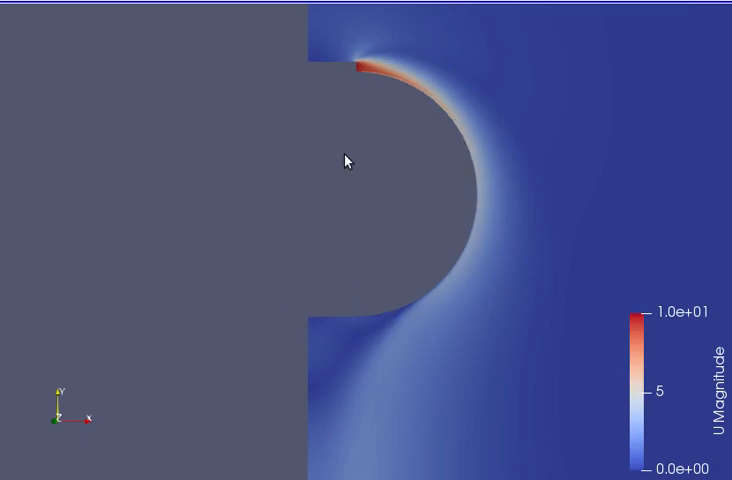
{"action": "mouse_move", "coordinate": [345, 80]}
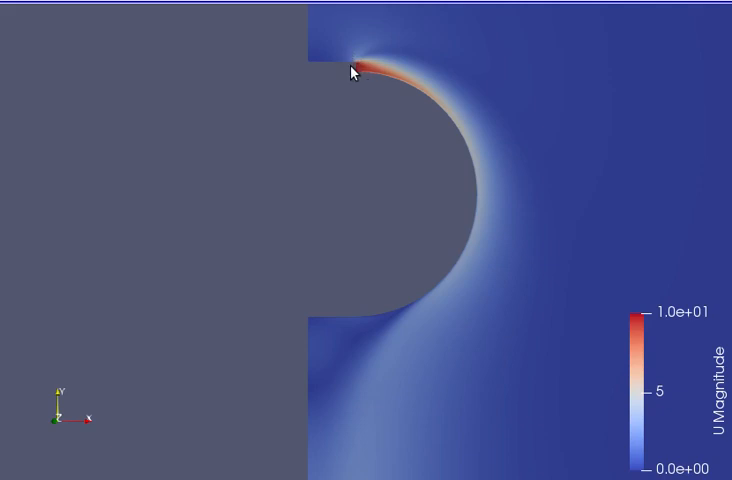
{"action": "mouse_move", "coordinate": [307, 30]}
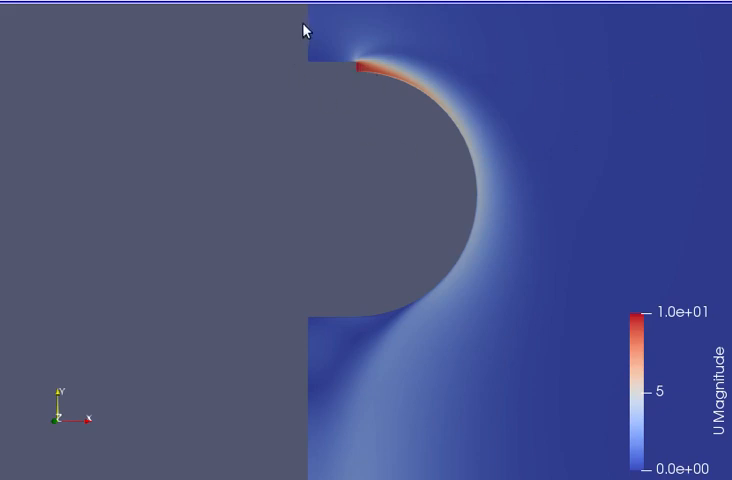
{"action": "mouse_move", "coordinate": [317, 116]}
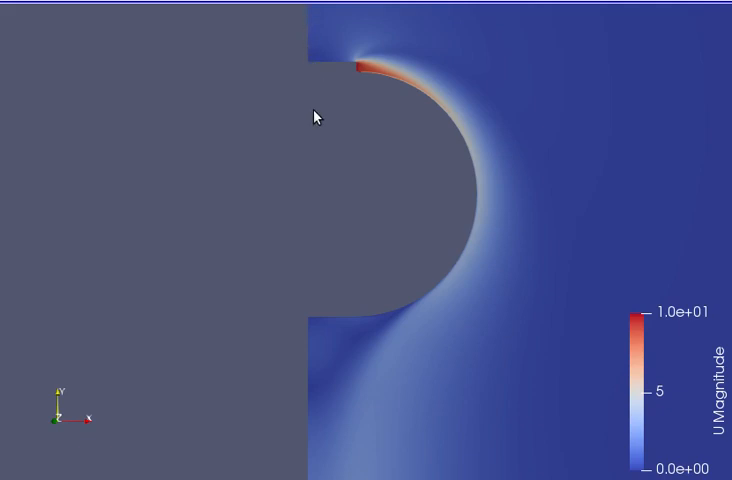
{"action": "mouse_move", "coordinate": [308, 12]}
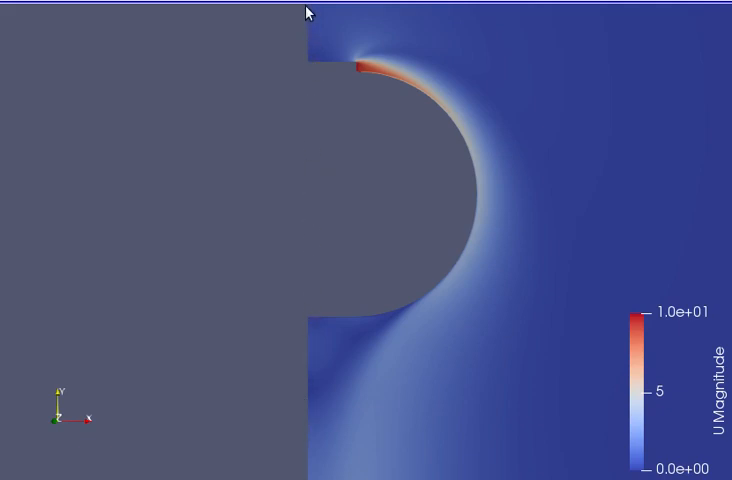
{"action": "mouse_move", "coordinate": [303, 235]}
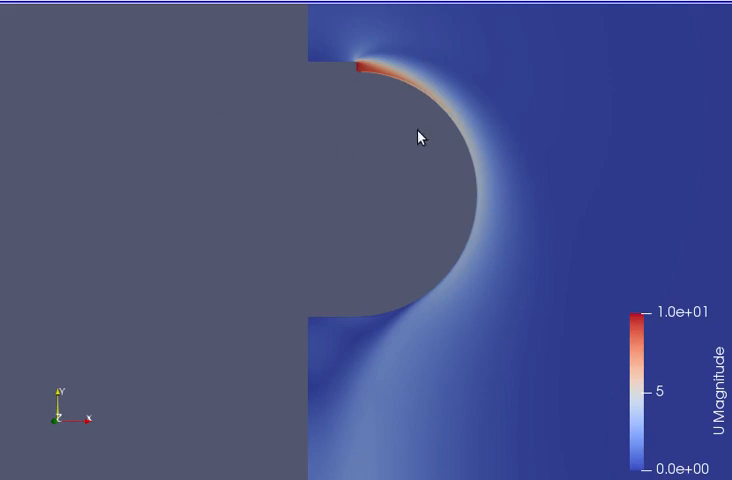
{"action": "mouse_move", "coordinate": [403, 158]}
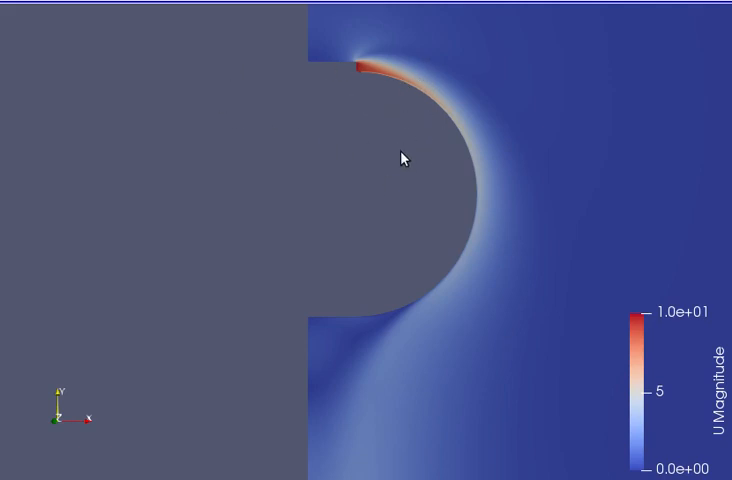
{"action": "mouse_move", "coordinate": [378, 112]}
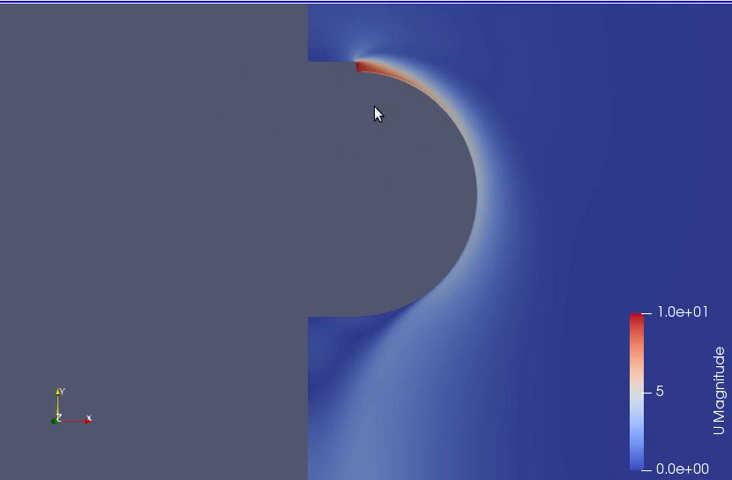
{"action": "mouse_move", "coordinate": [330, 70]}
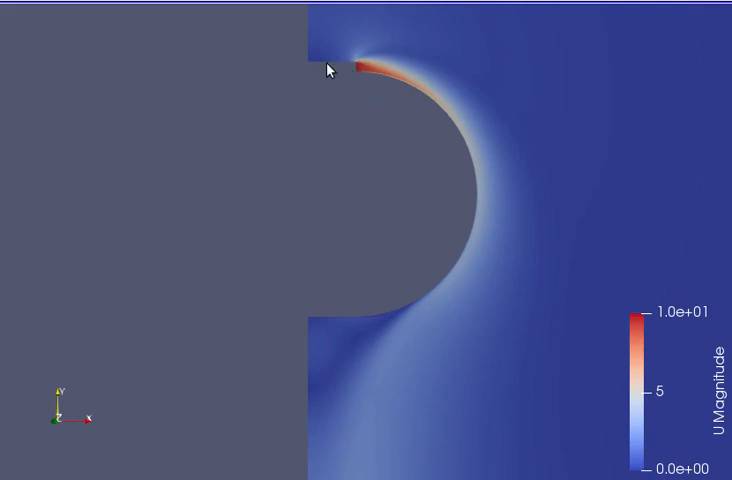
{"action": "mouse_move", "coordinate": [346, 78]}
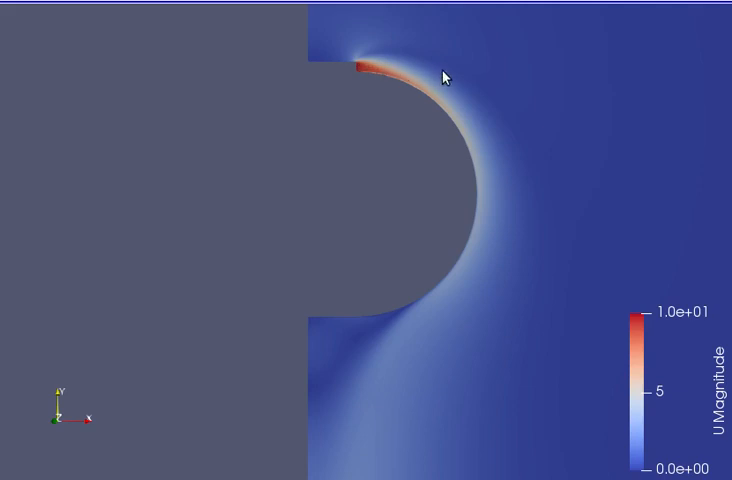
{"action": "mouse_move", "coordinate": [459, 80]}
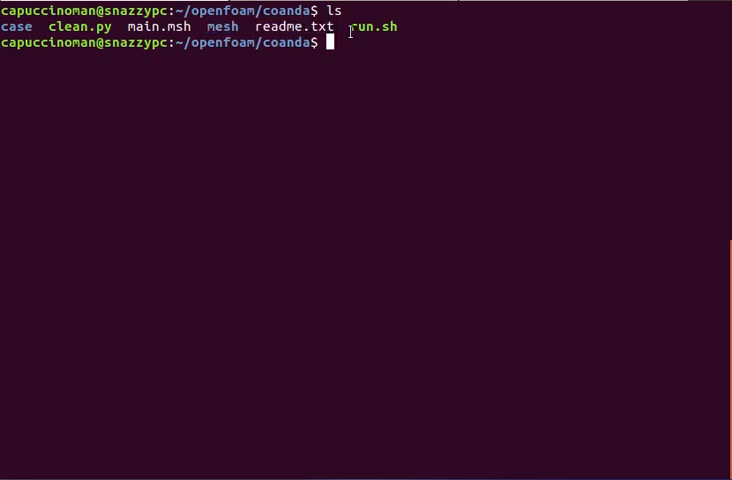
- Select the run.sh file name in the coanda folder listing
{"action": "double_click", "coordinate": [371, 26]}
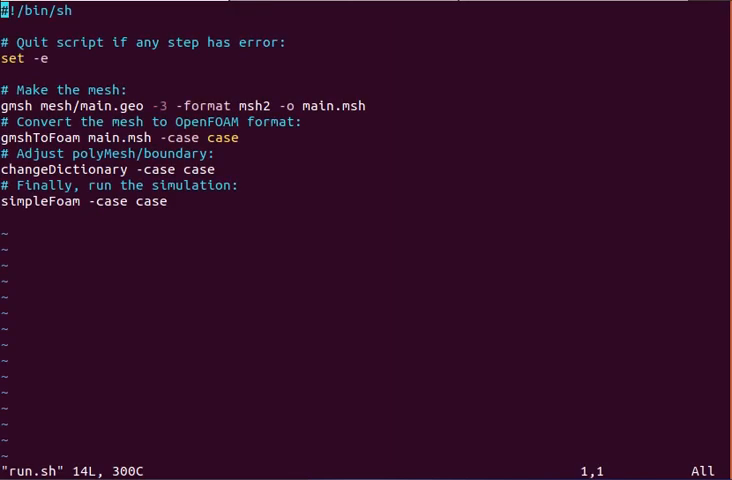
- Highlight the gmshToFoam and changeDictionary lines in run.sh, then close the script
{"action": "key", "text": "V"}
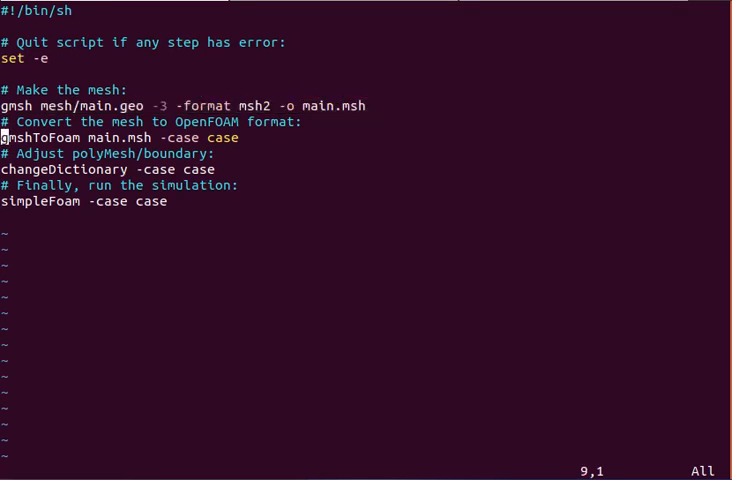
{"action": "key", "text": "V"}
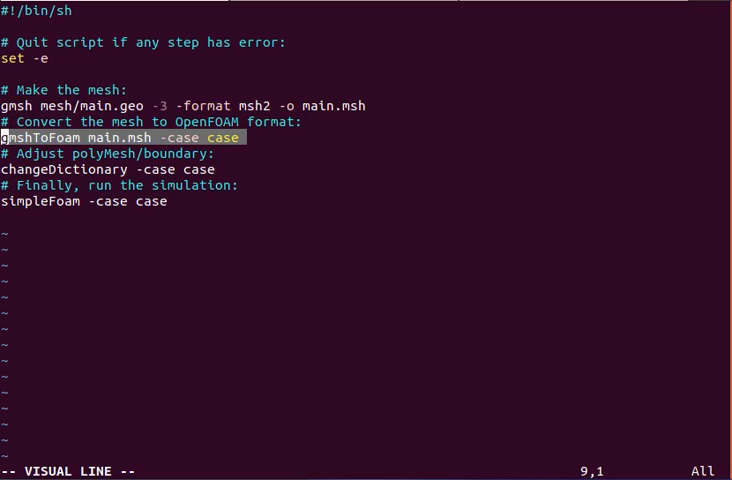
{"action": "key", "text": "j"}
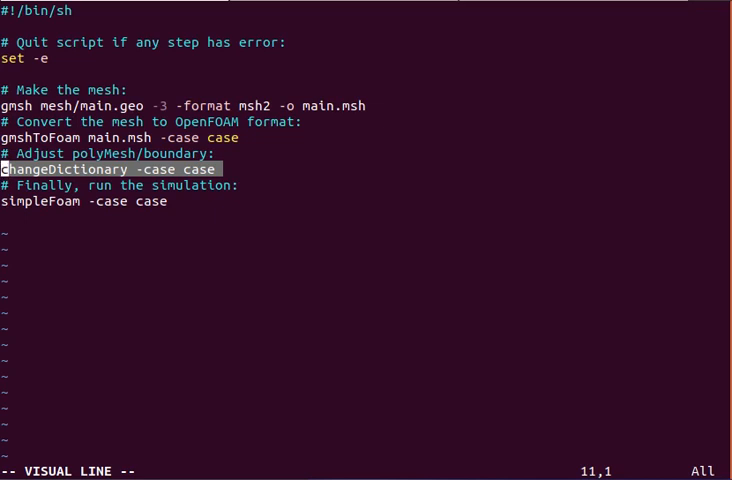
{"action": "key", "text": "Escape"}
{"action": "type", "text": "vim case/"}
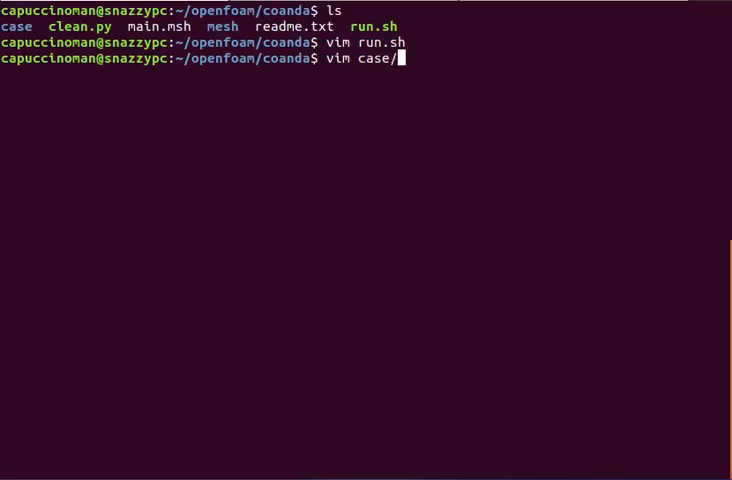
- Open system/changeDictionaryDict and highlight the wedge and fan_outlet boundary entries
{"action": "type", "text": "system/chang"}
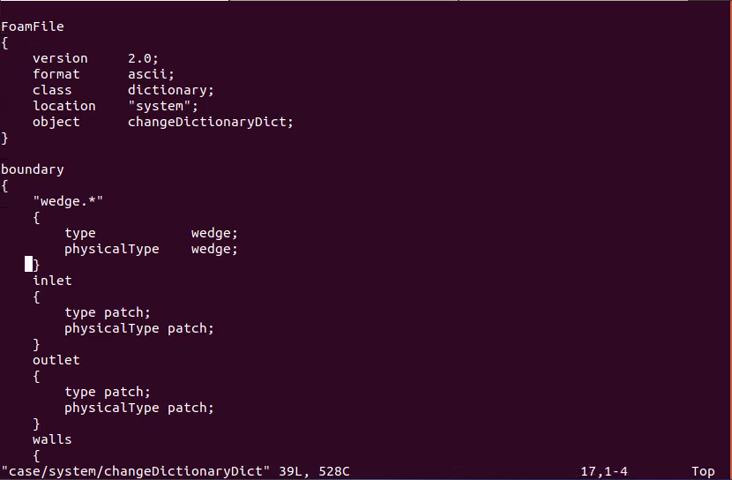
{"action": "scroll", "scroll_direction": "down", "scroll_amount": 3}
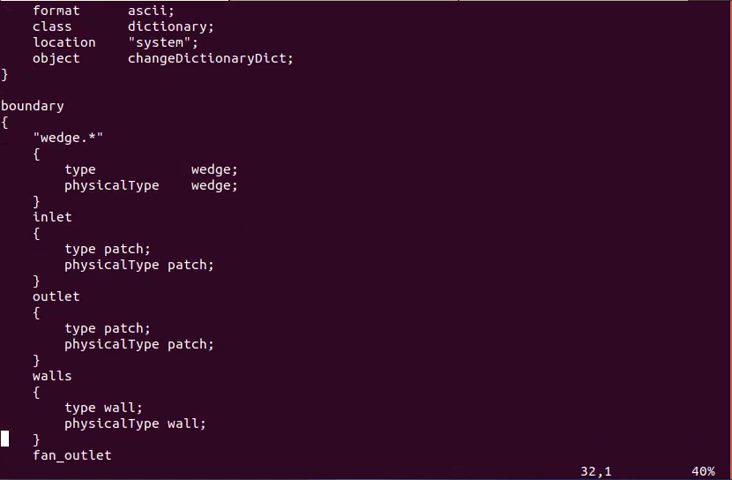
{"action": "key", "text": "V"}
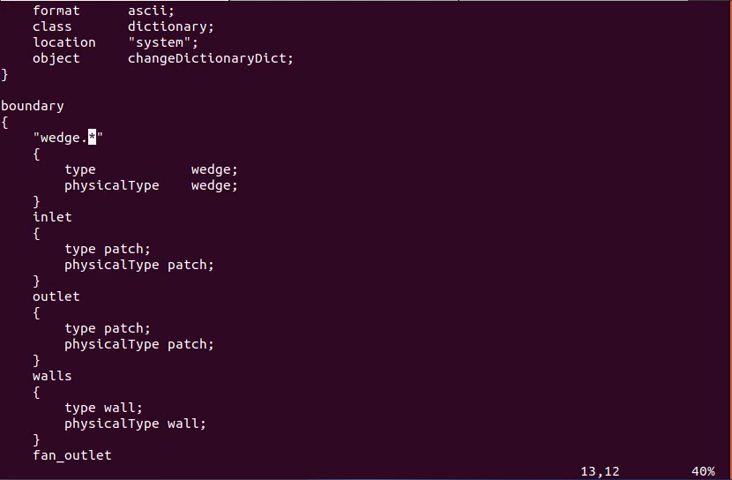
{"action": "key", "text": "V"}
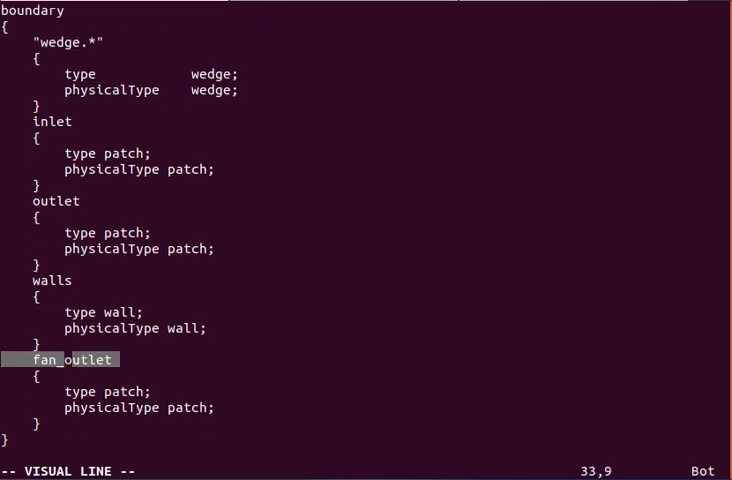
{"action": "key", "text": "Escape"}
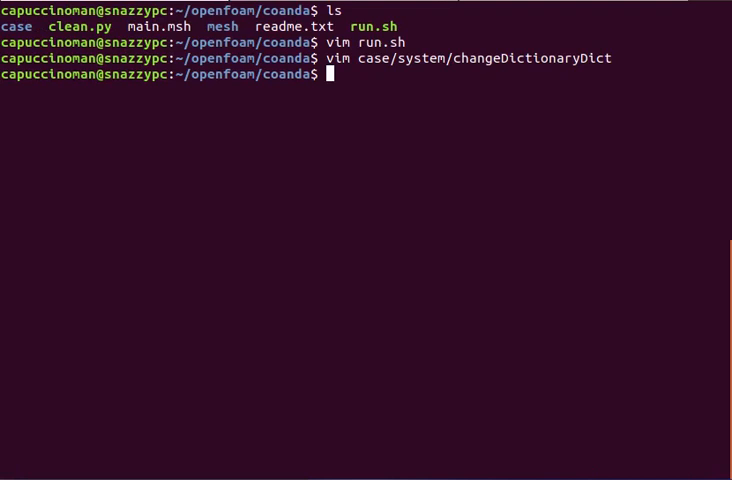
- Reopen run.sh to mark the changeDictionary line, then open main.geo in Vim
{"action": "type", "text": "vim run.sh"}
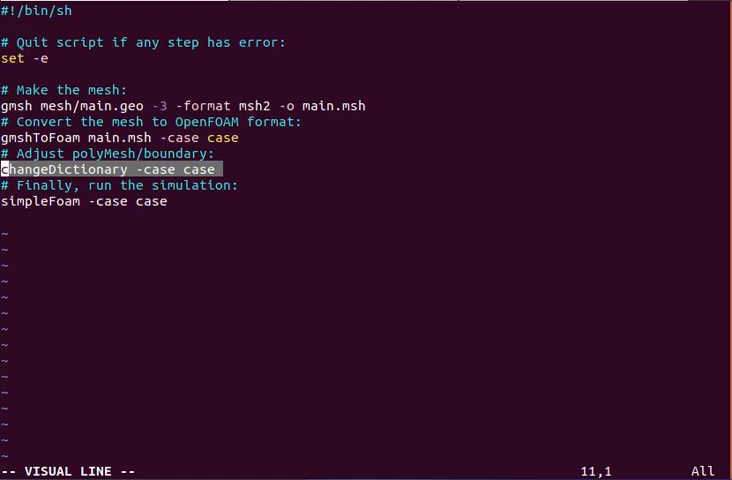
{"action": "key", "text": "Escape"}
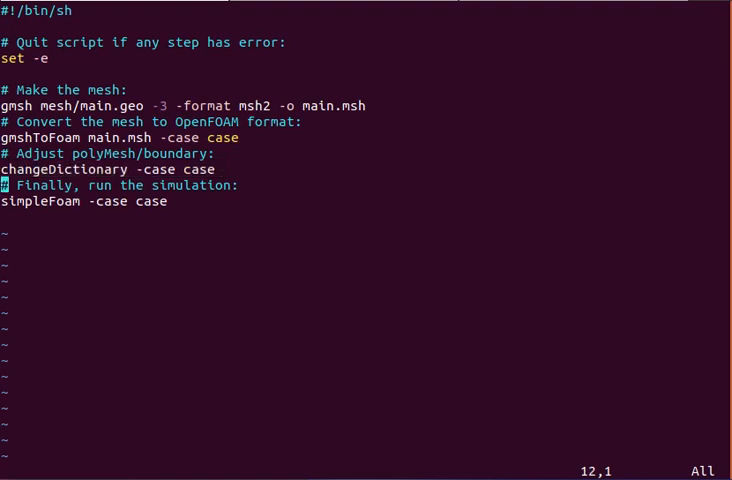
{"action": "key", "text": "V"}
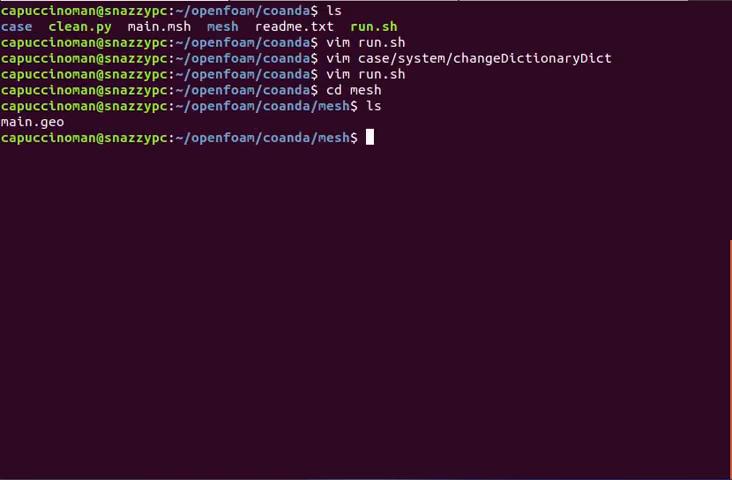
{"action": "type", "text": "vim main.geo"}
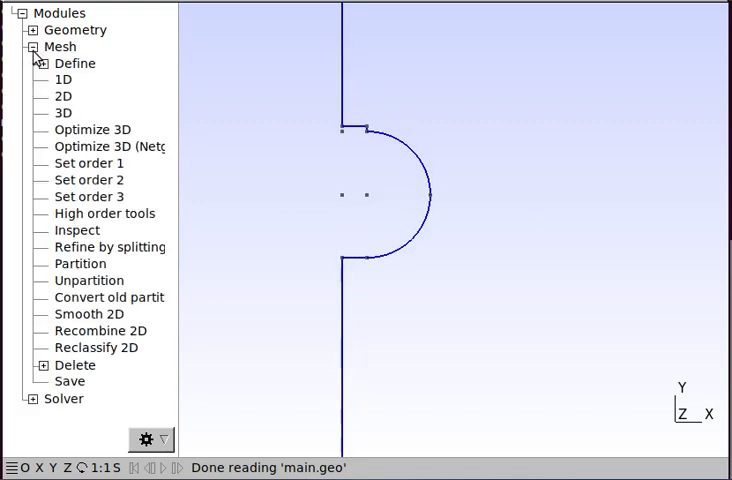
- Expand the Mesh module and run 3D meshing on main.geo
{"action": "left_click", "coordinate": [63, 112]}
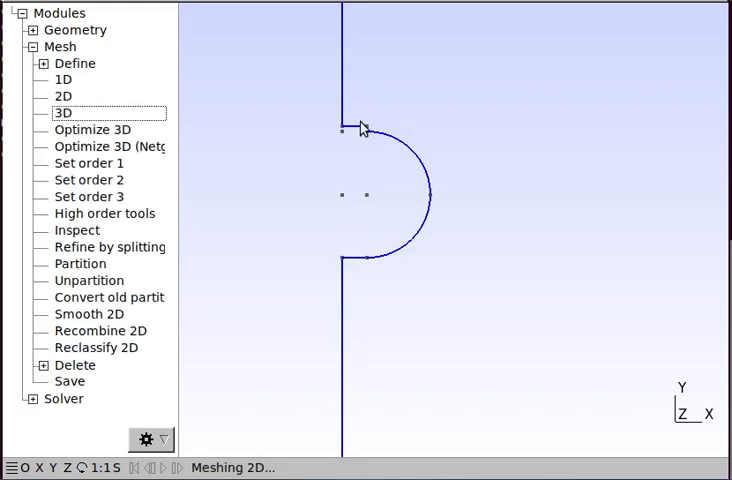
{"action": "left_click", "coordinate": [92, 129]}
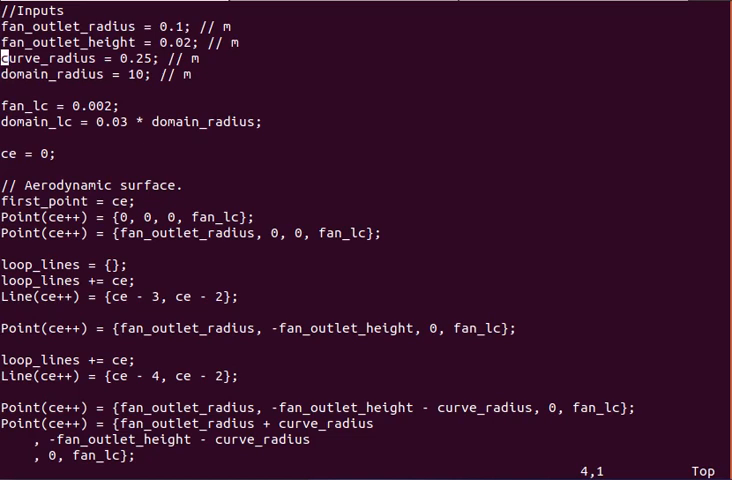
- Highlight the mesh size settings in main.geo, stepping past the fan_lc line
{"action": "key", "text": "V"}
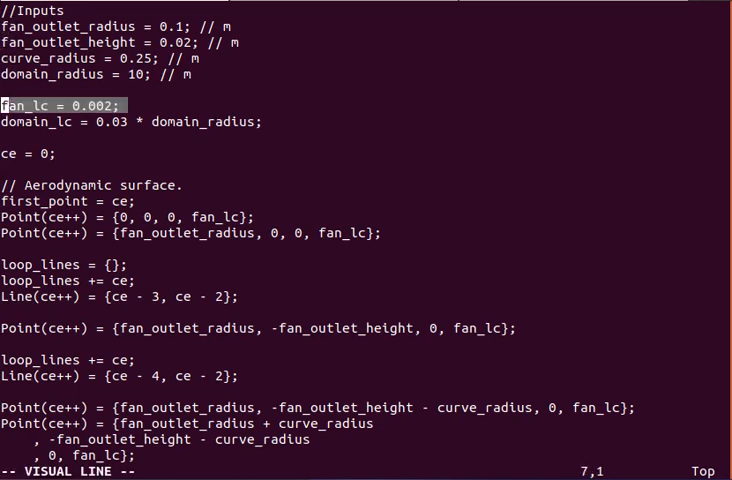
{"action": "key", "text": "j"}
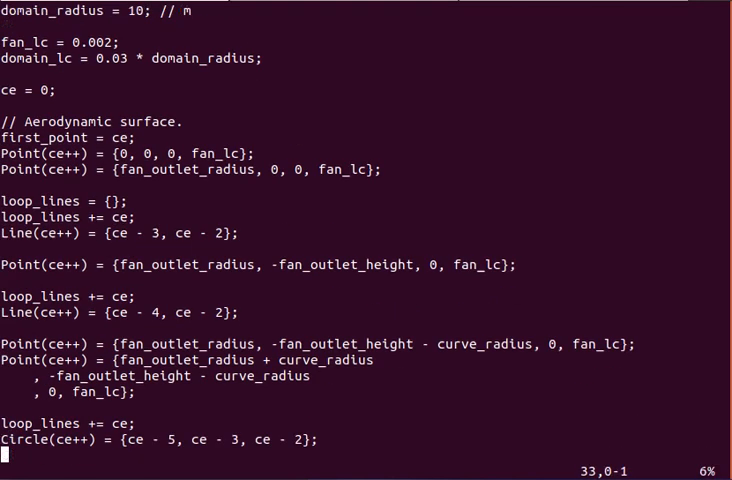
{"action": "scroll", "scroll_direction": "down", "scroll_amount": 3}
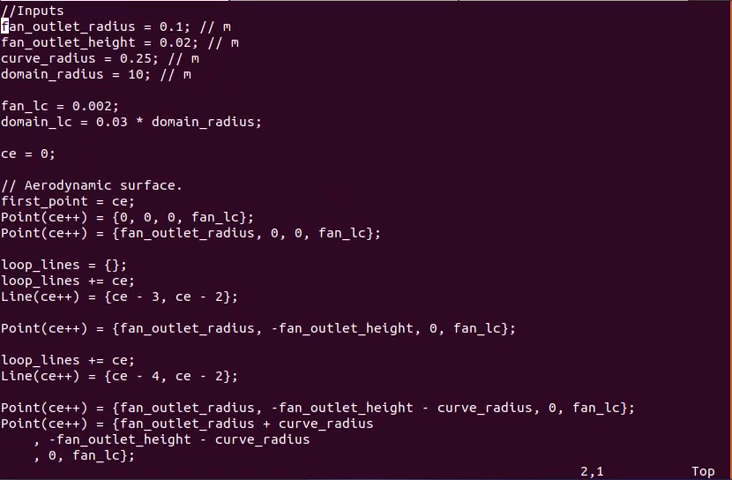
{"action": "scroll", "scroll_direction": "down", "scroll_amount": 3}
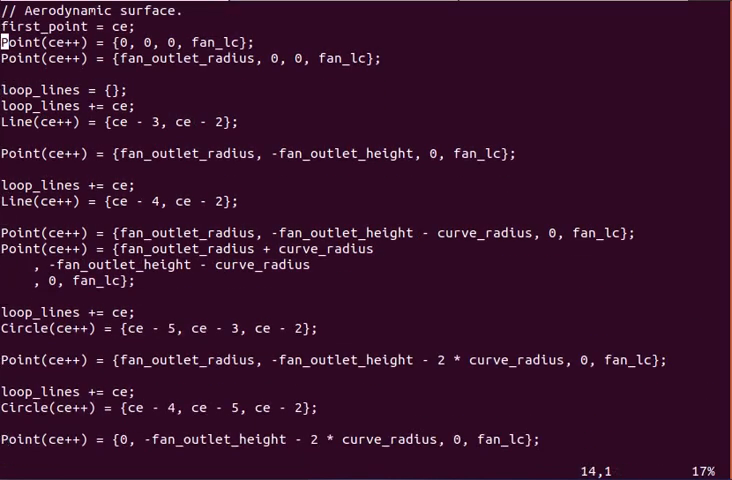
{"action": "scroll", "scroll_direction": "up", "scroll_amount": 3}
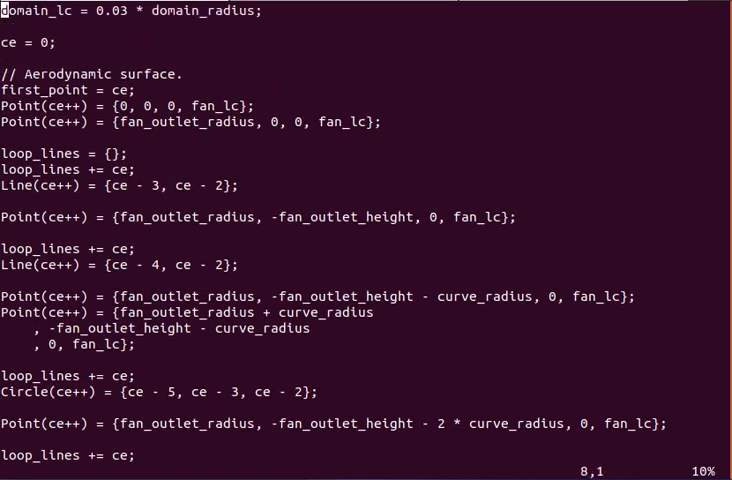
- Step through the first line definition and loop_lines appends, then scroll to the end
{"action": "key", "text": "V"}
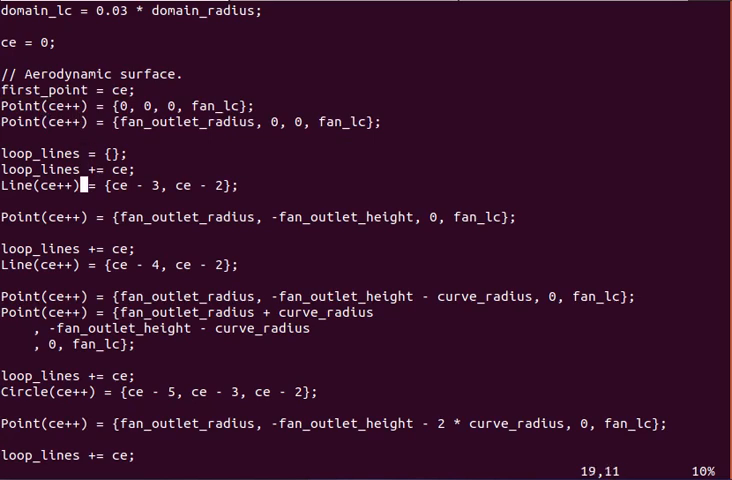
{"action": "key", "text": "Down"}
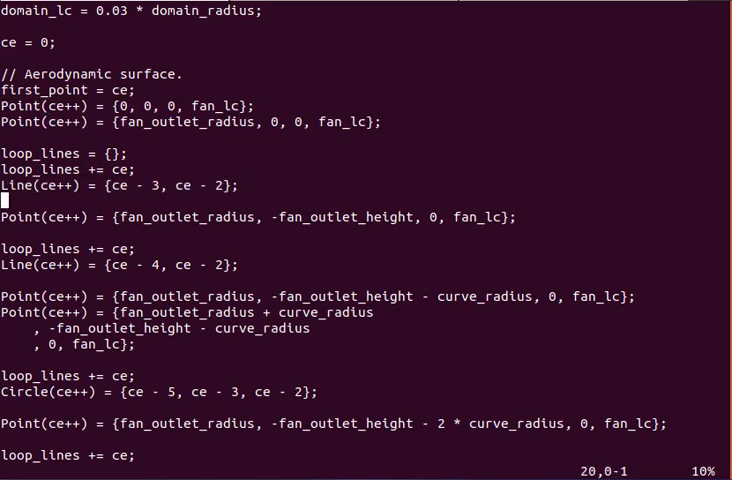
{"action": "key", "text": "Down"}
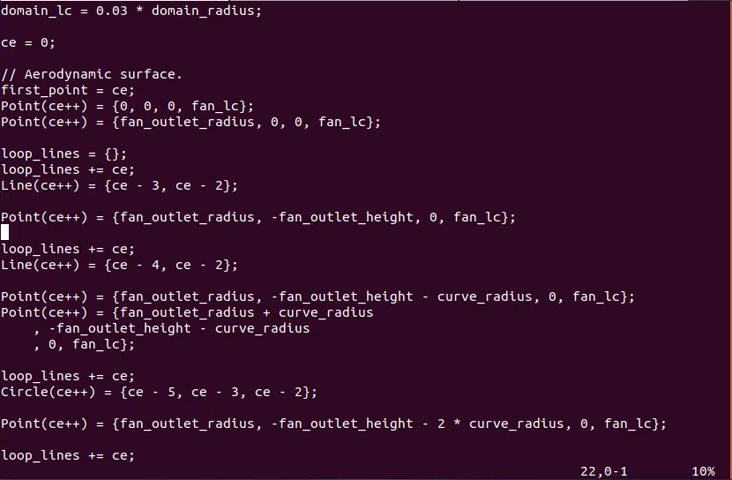
{"action": "key", "text": "V"}
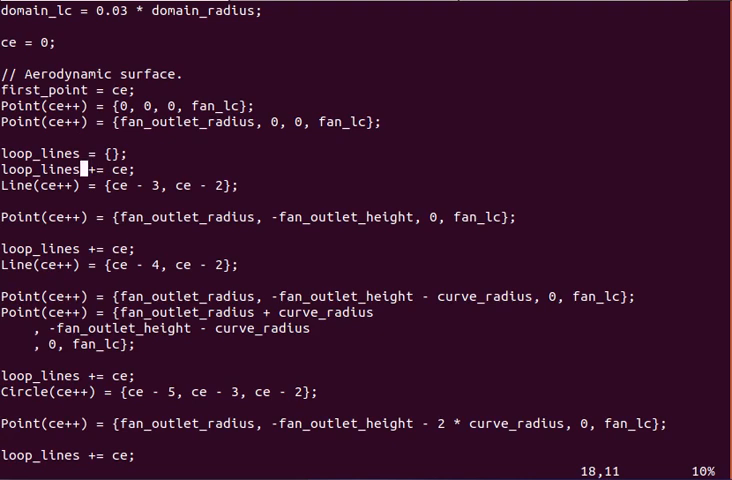
{"action": "scroll", "scroll_direction": "down", "scroll_amount": 3}
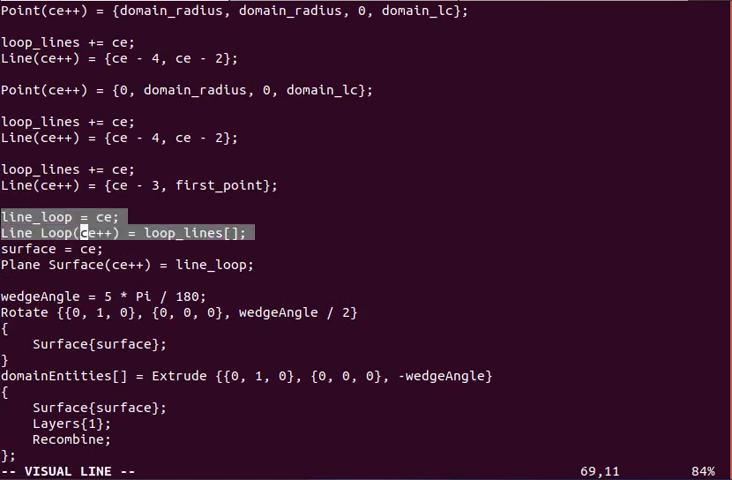
{"action": "key", "text": "j"}
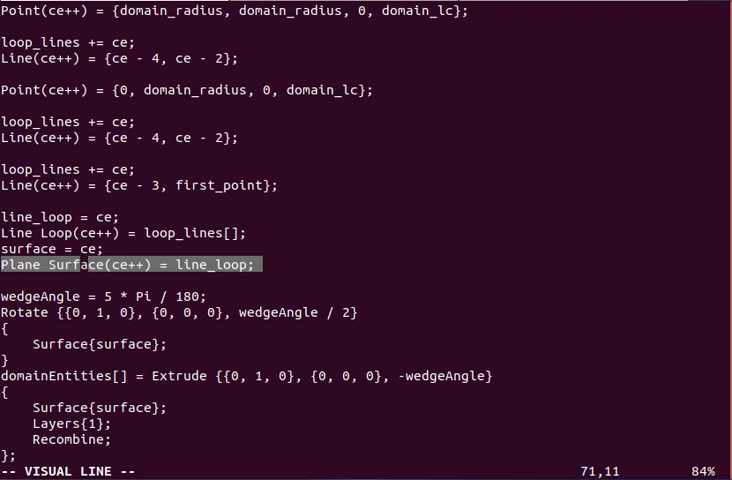
{"action": "key", "text": "Escape"}
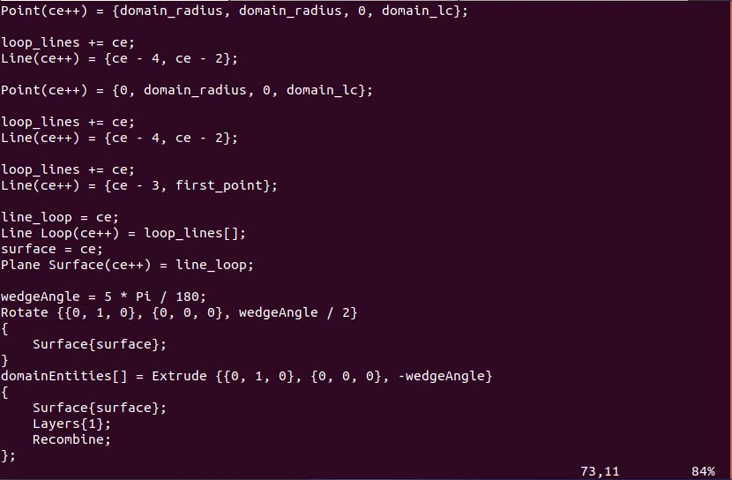
{"action": "left_click", "coordinate": [85, 297]}
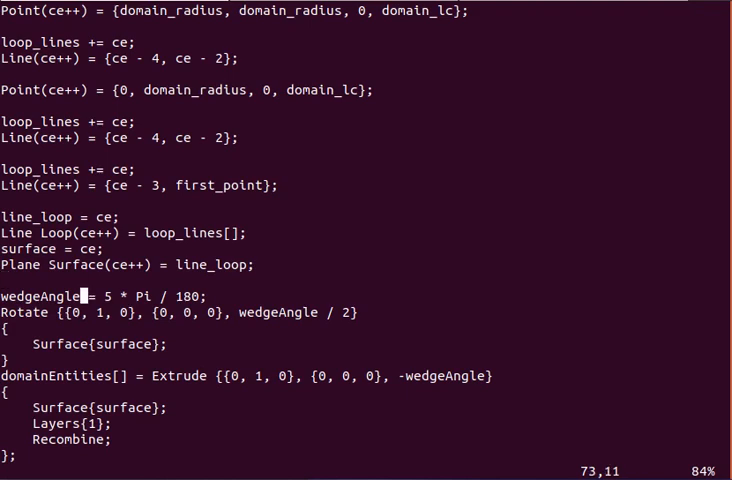
{"action": "key", "text": "V"}
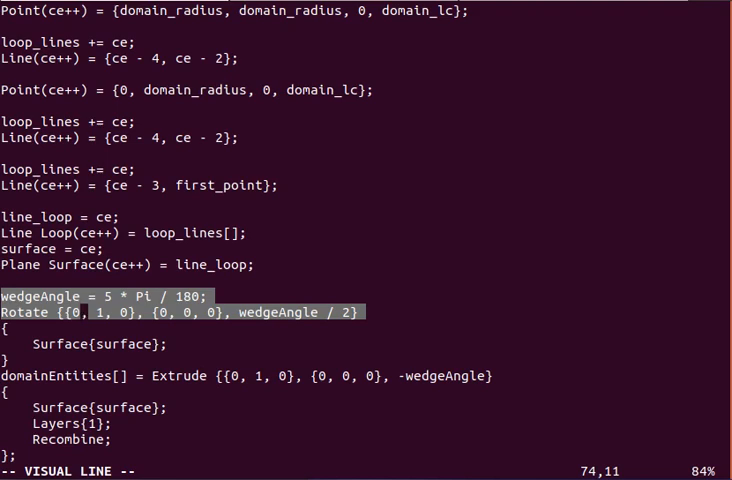
{"action": "key", "text": "j"}
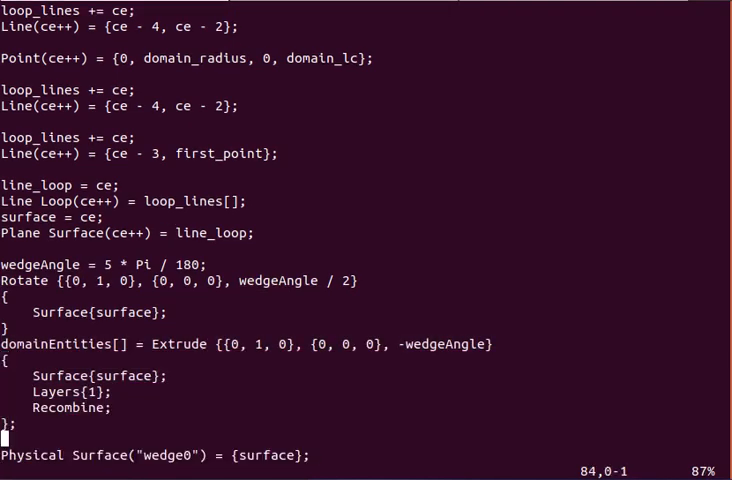
- Highlight the inlet and fan_outlet physical surfaces and volume 1000, then quit with :q
{"action": "scroll", "scroll_direction": "down", "scroll_amount": 3}
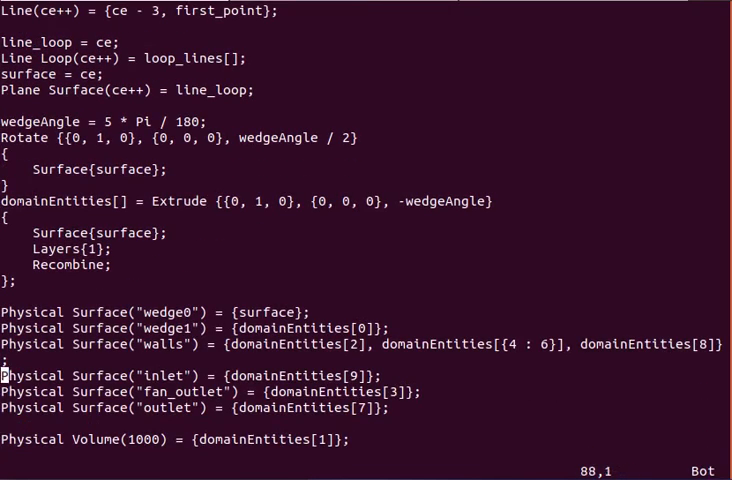
{"action": "key", "text": "V"}
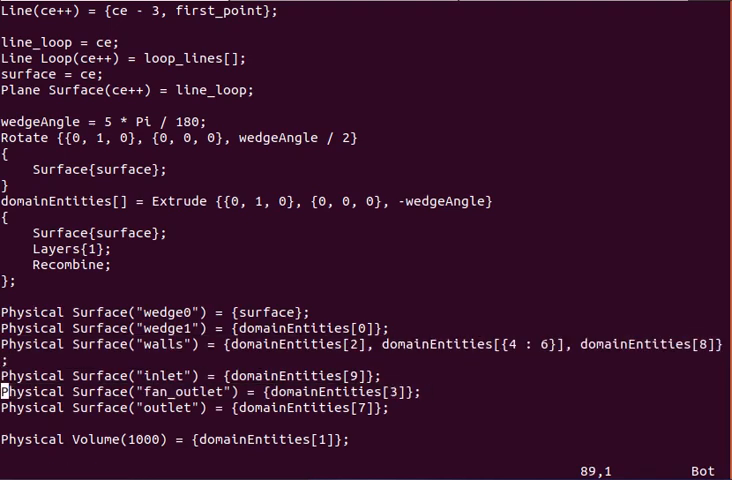
{"action": "key", "text": "Down"}
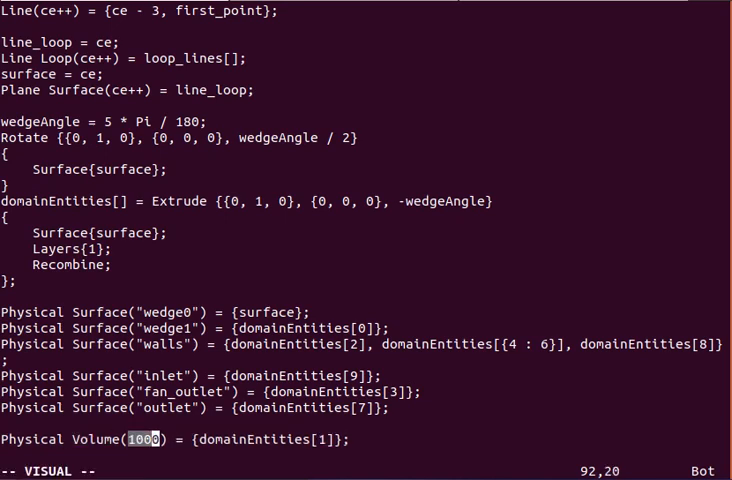
{"action": "key", "text": "Escape"}
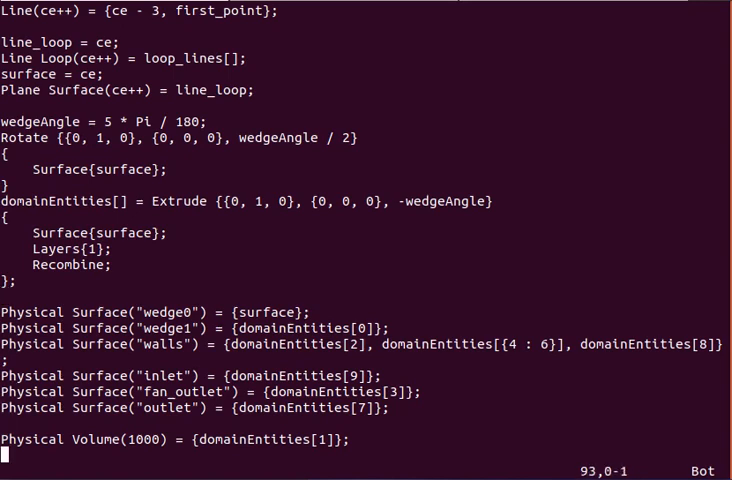
{"action": "type", "text": ":q"}
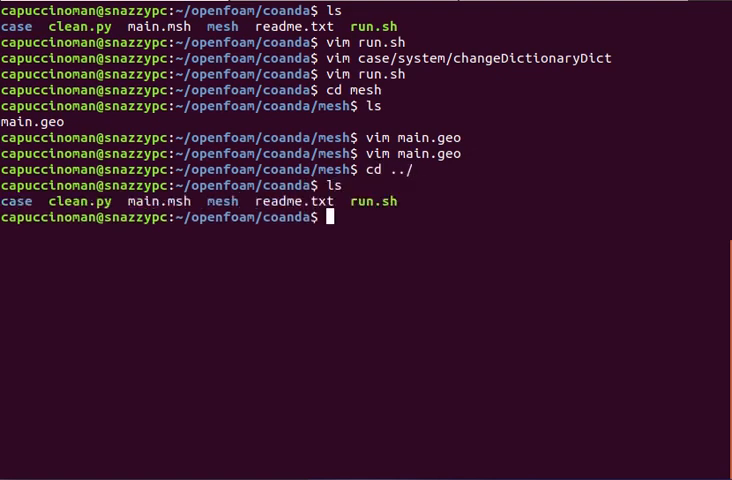
- Go into the case folder and step through p's fan_outlet, inlet, walls and remaining patches
{"action": "type", "text": "cd case"}
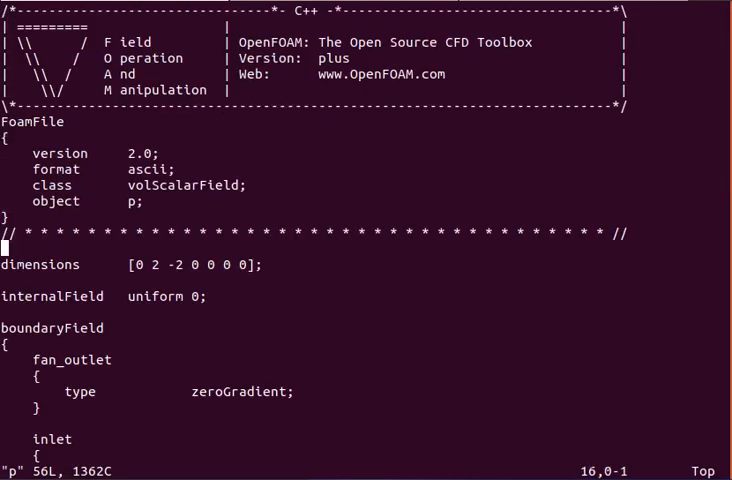
{"action": "scroll", "scroll_direction": "down", "scroll_amount": 3}
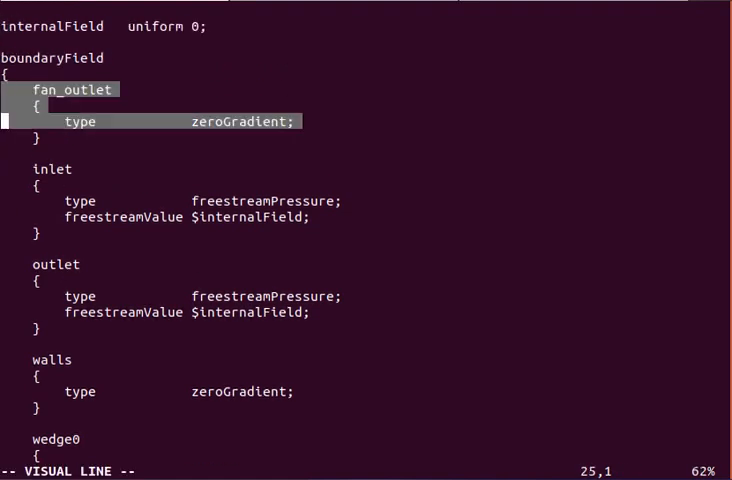
{"action": "key", "text": "Escape"}
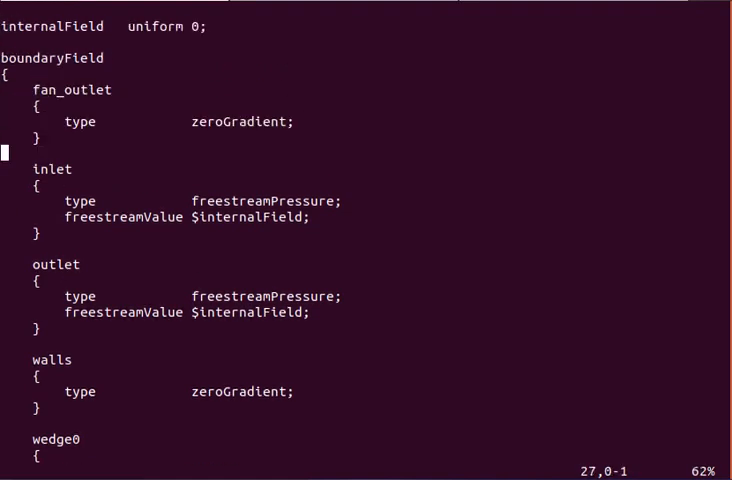
{"action": "key", "text": "Down"}
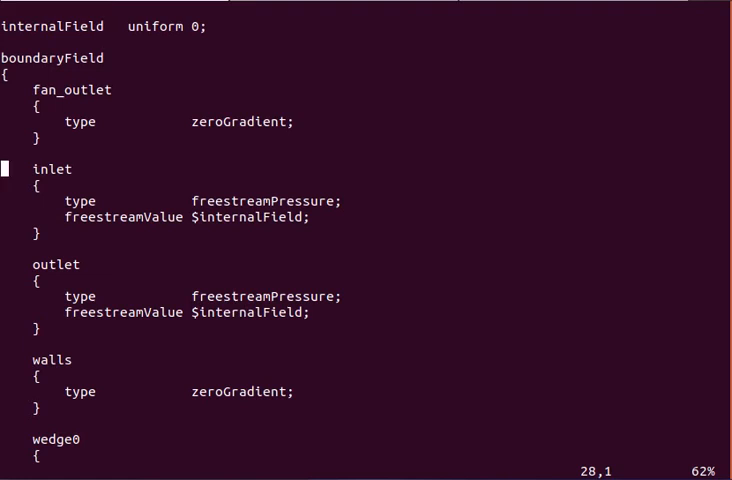
{"action": "key", "text": "Down"}
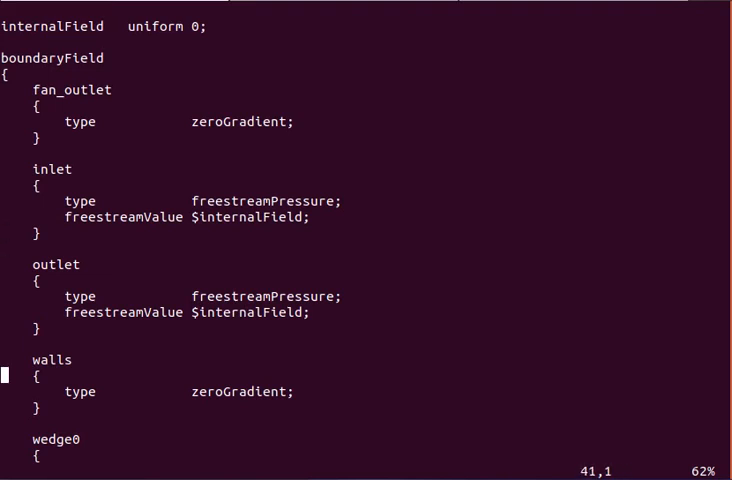
{"action": "scroll", "scroll_direction": "down", "scroll_amount": 3}
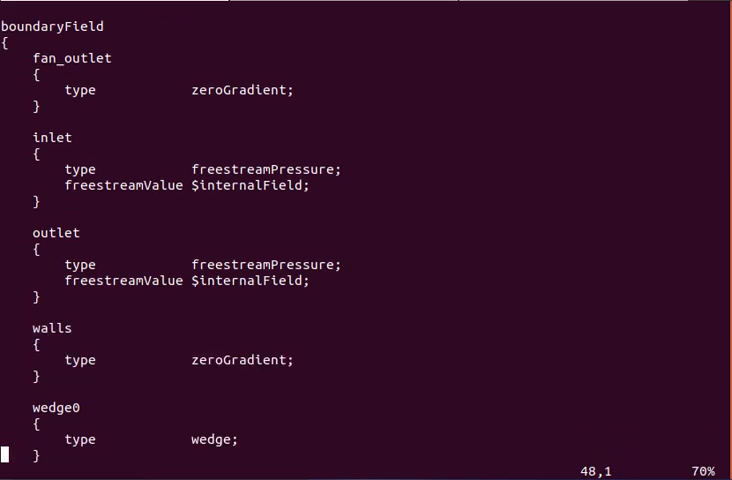
{"action": "scroll", "scroll_direction": "down", "scroll_amount": 3}
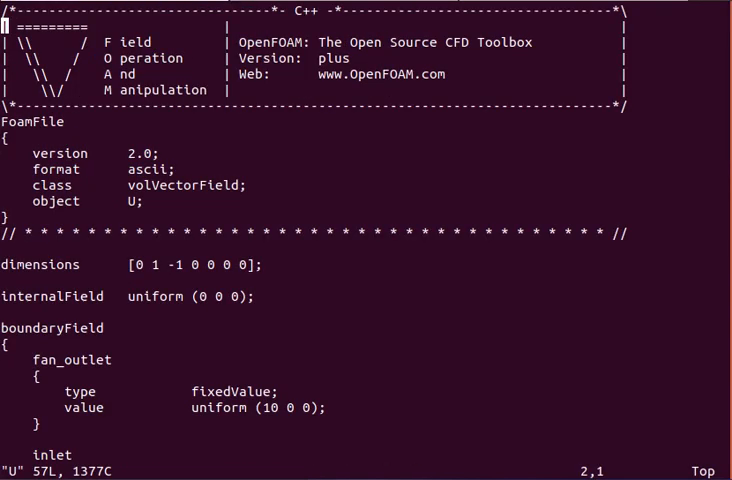
- Highlight U's fan_outlet block with uniform (10 0 0) and scroll down
{"action": "key", "text": "V"}
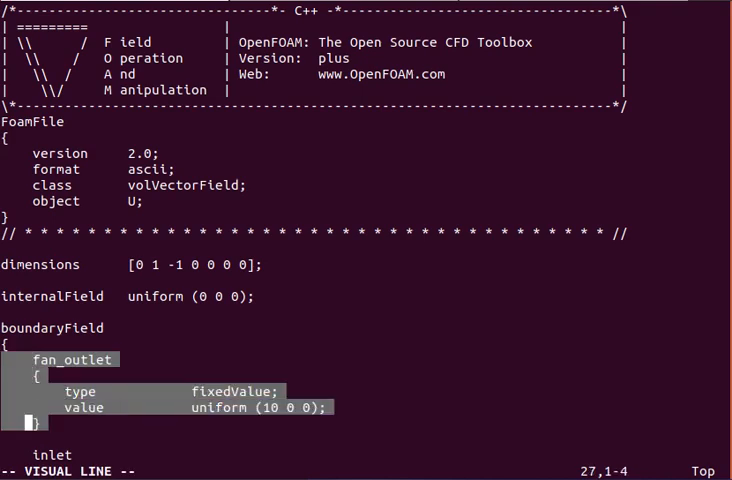
{"action": "scroll", "scroll_direction": "down", "scroll_amount": 3}
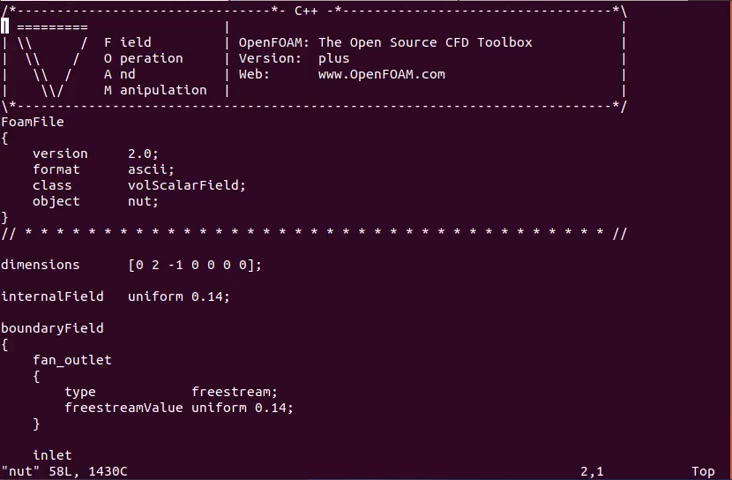
- Scroll through nut's freestream patches and Spalding wall-function entry
{"action": "scroll", "scroll_direction": "down", "scroll_amount": 3}
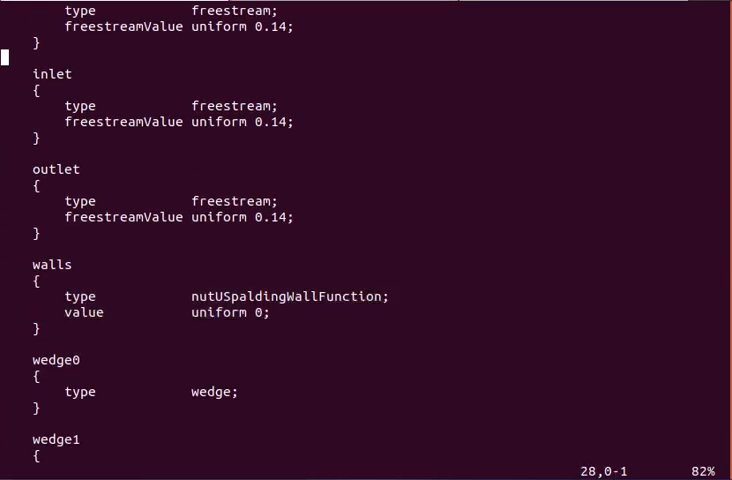
{"action": "scroll", "scroll_direction": "up", "scroll_amount": 3}
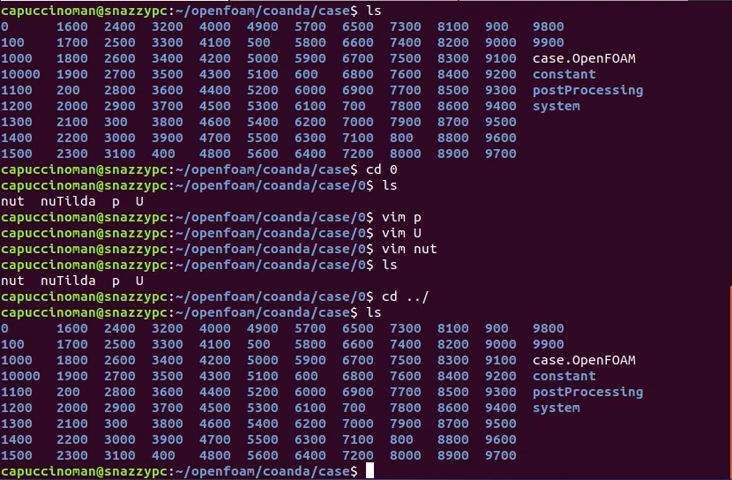
- Open system/controlDict, highlight the binary writeFormat line, and scroll through the walls and fan_outlet forceCoeffs functions
{"action": "type", "text": "cd sys"}
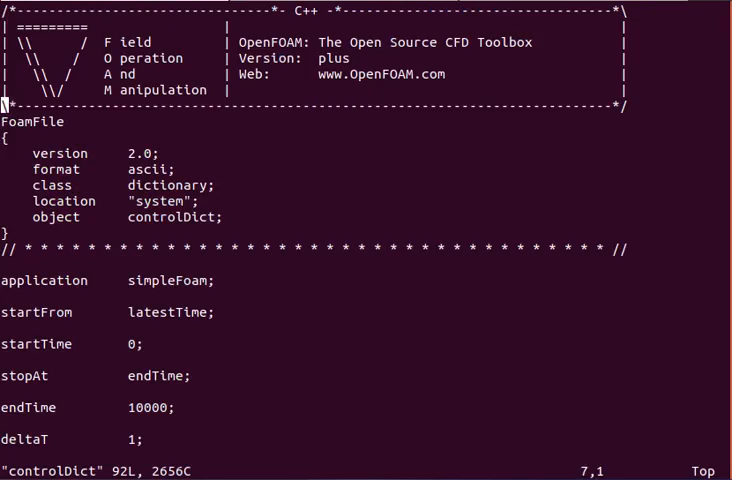
{"action": "scroll", "scroll_direction": "down", "scroll_amount": 3}
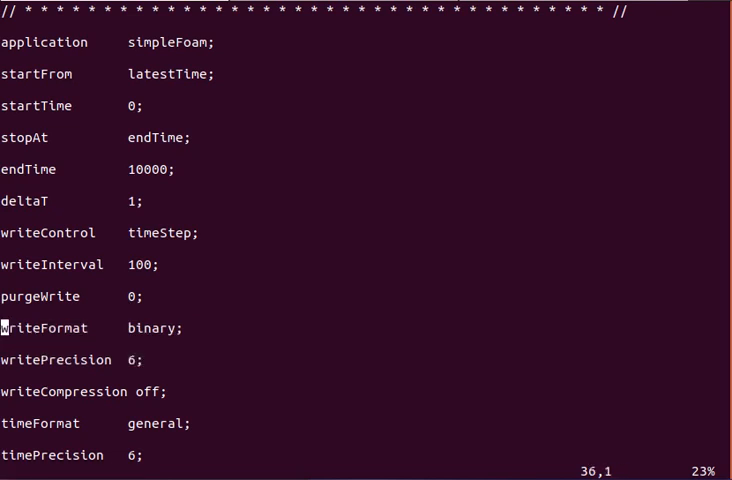
{"action": "key", "text": "V"}
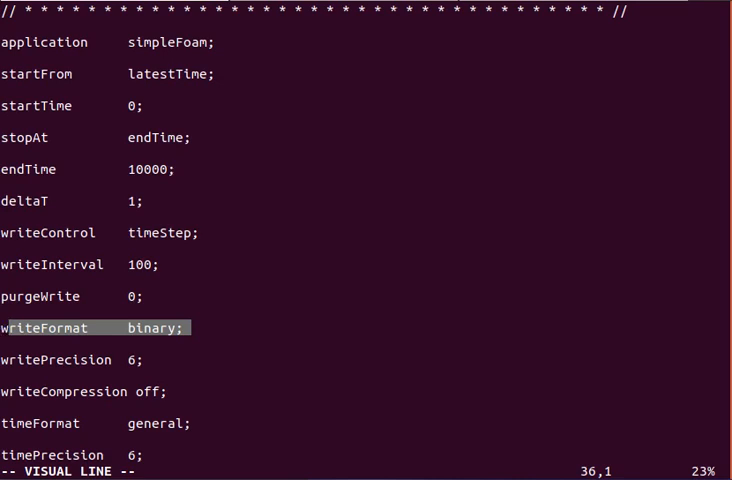
{"action": "scroll", "scroll_direction": "down", "scroll_amount": 3}
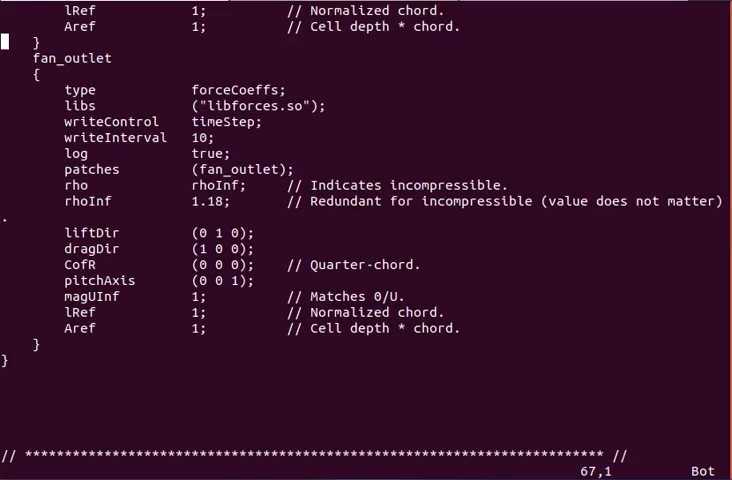
{"action": "scroll", "scroll_direction": "up", "scroll_amount": 3}
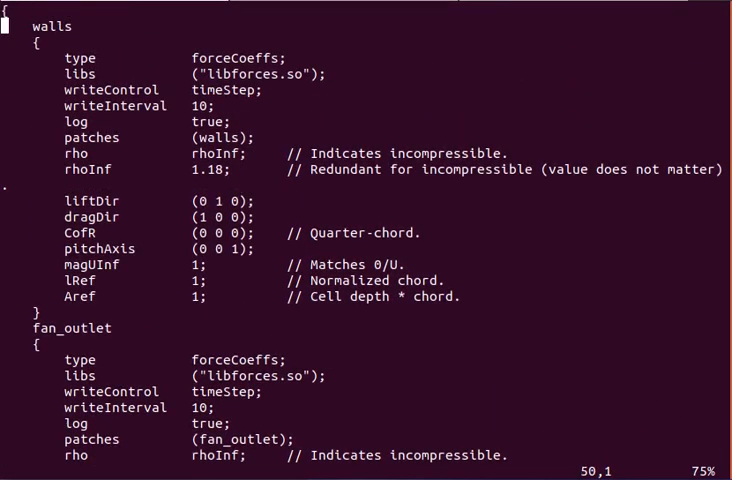